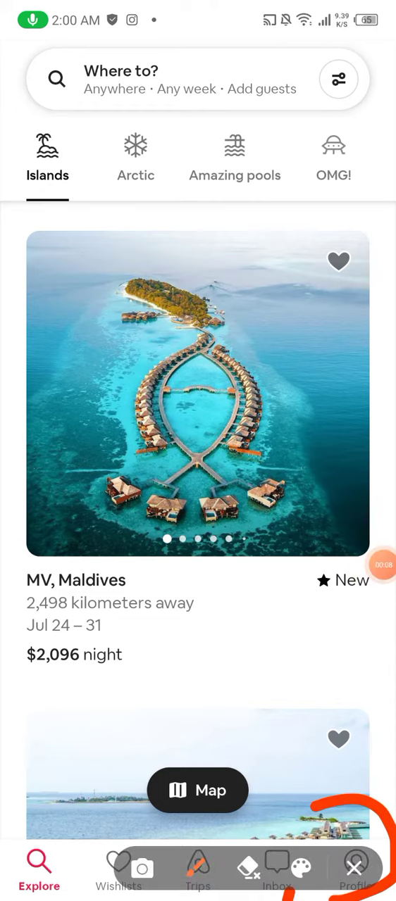
Step: Go to the Airbnb profile page with the account settings list
left_click(354, 870)
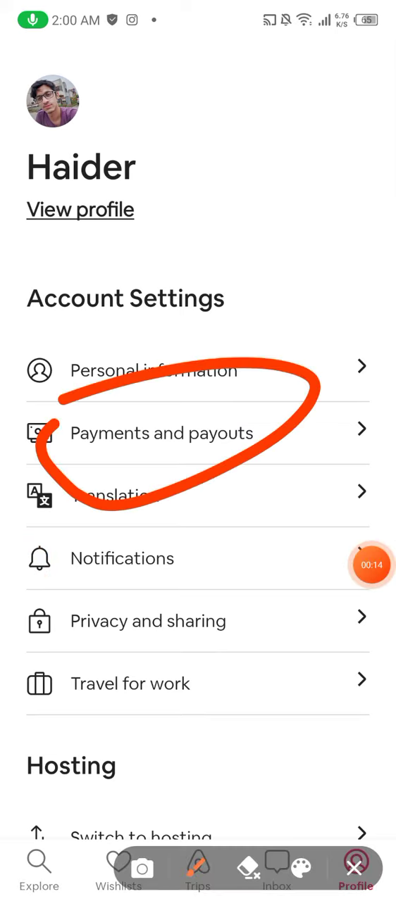
Step: Go to Payments and payouts to begin adding PayPal as a payment method
left_click(161, 434)
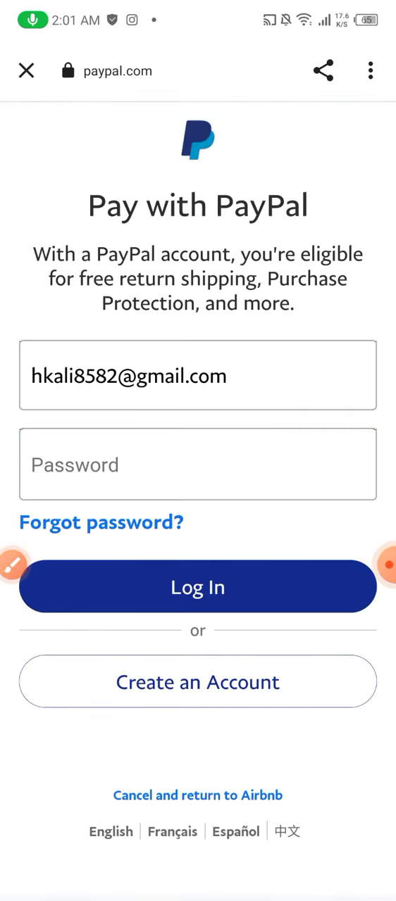
left_click(197, 374)
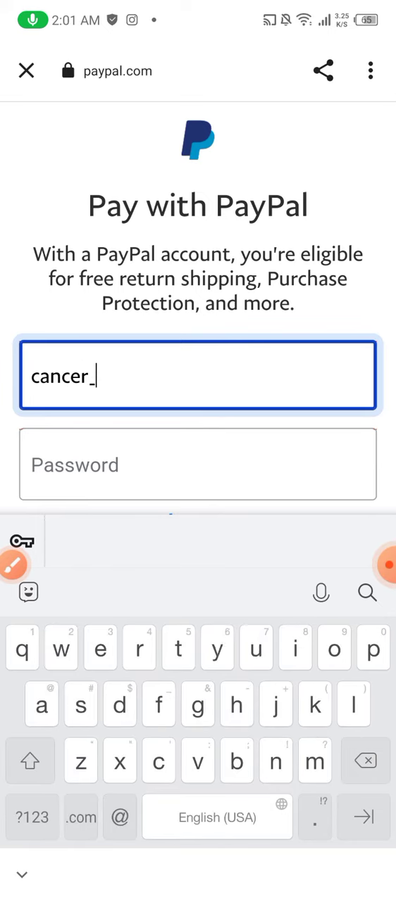
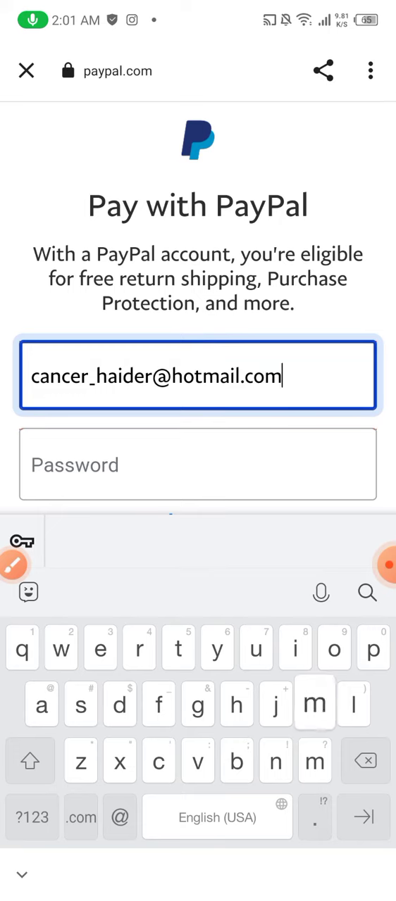
Step: Enter the PayPal password and submit the sign-in
left_click(197, 465)
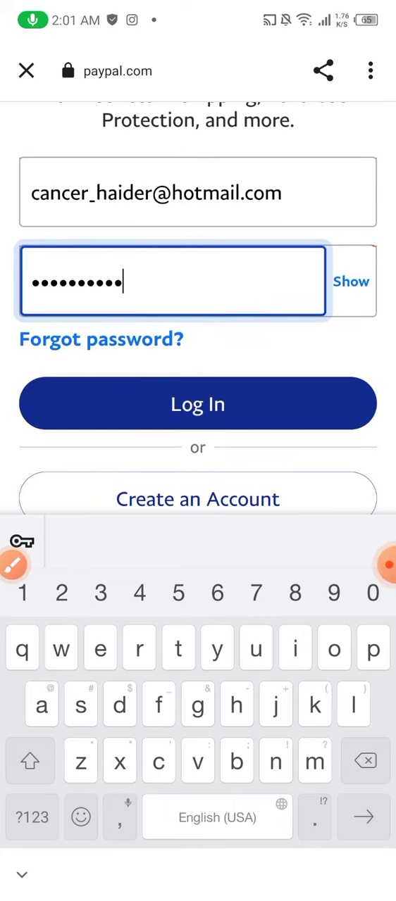
left_click(197, 402)
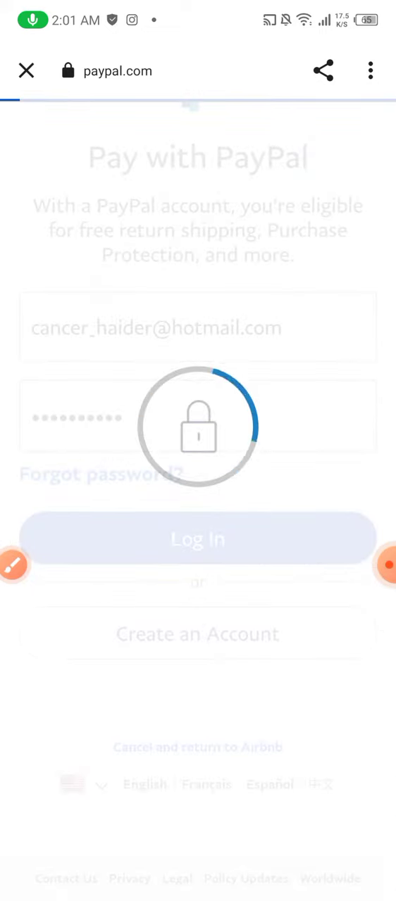
Step: Continue after PayPal sign-in to reach the add debit or credit card form
left_click(197, 537)
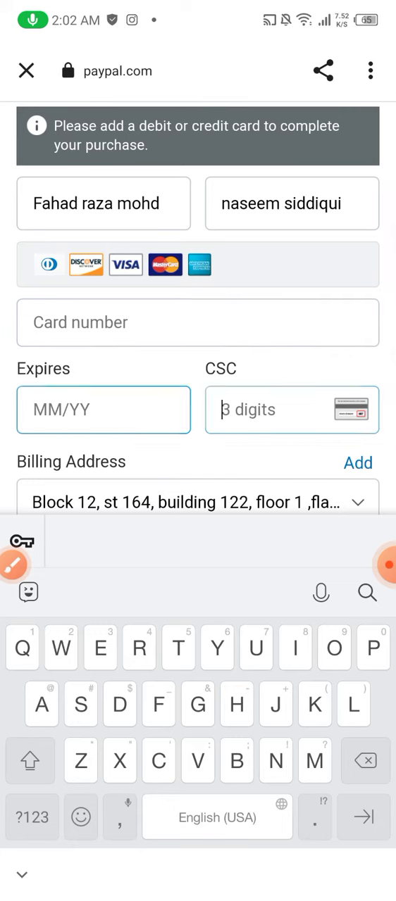
left_click(291, 410)
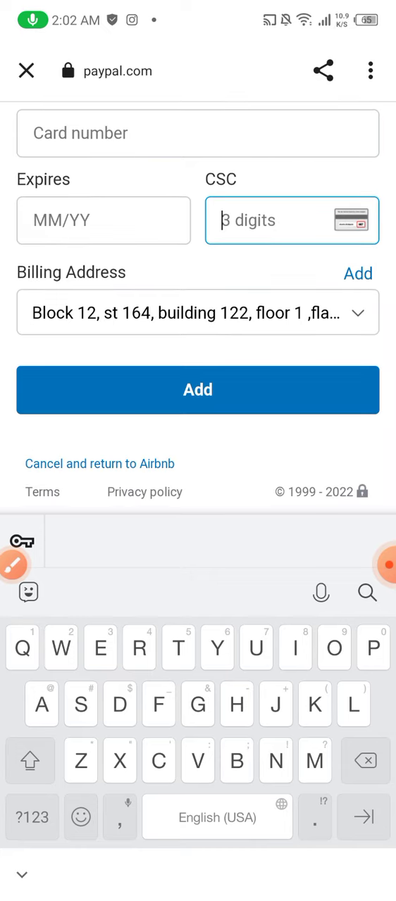
scroll("down", 3)
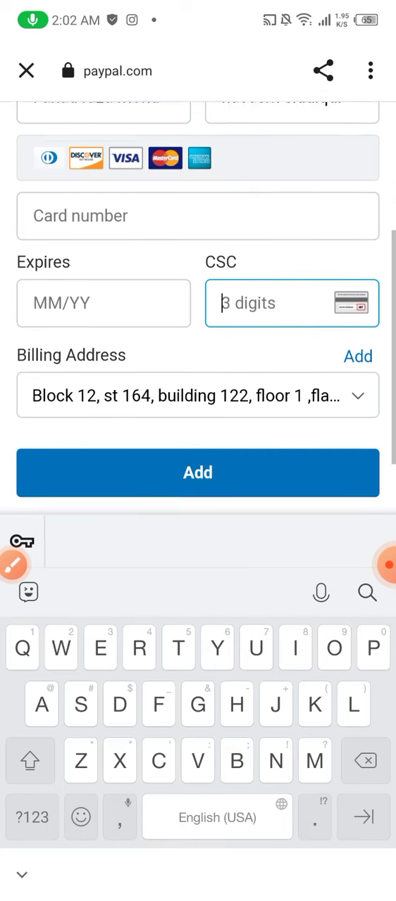